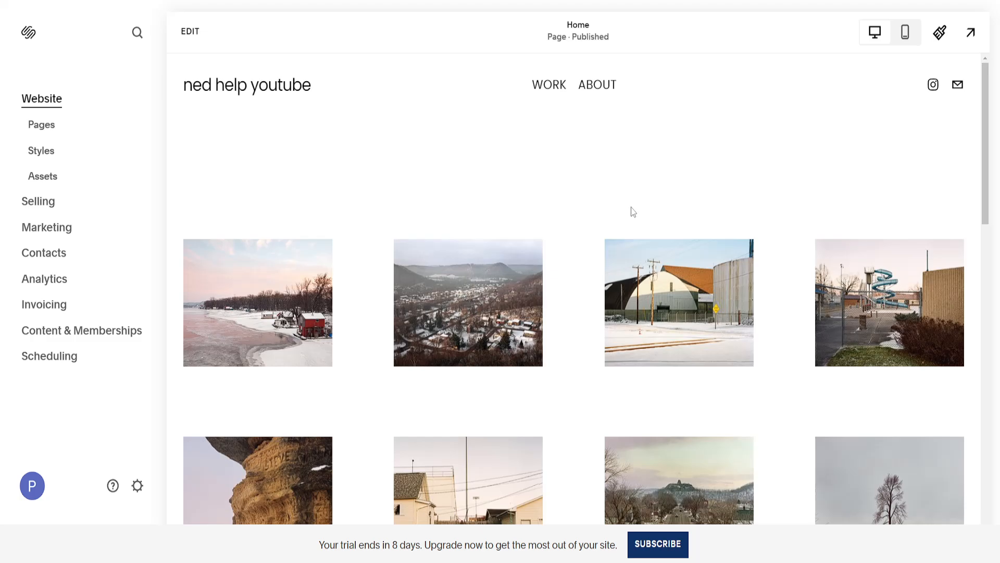
mouse_move(348, 200)
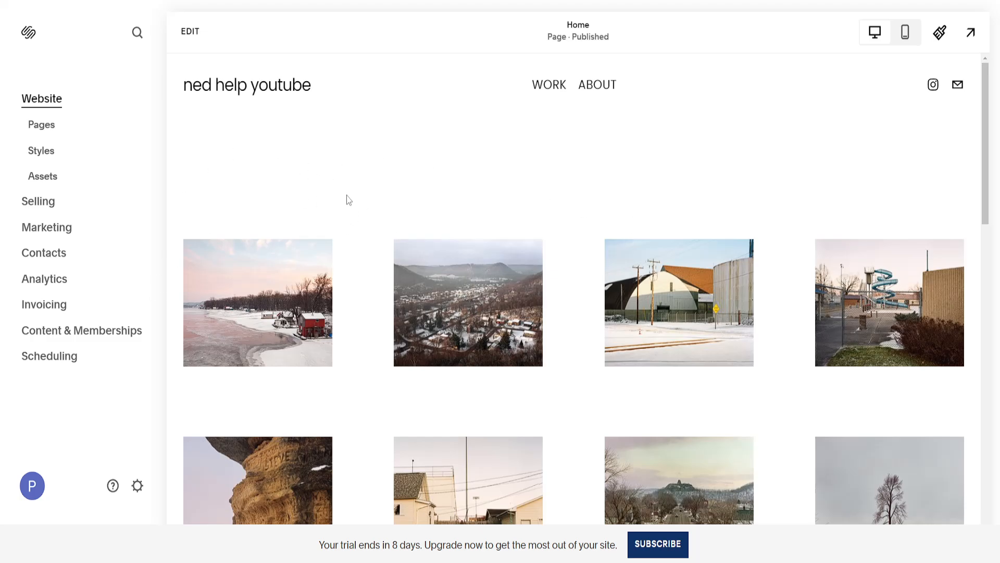
mouse_move(42, 124)
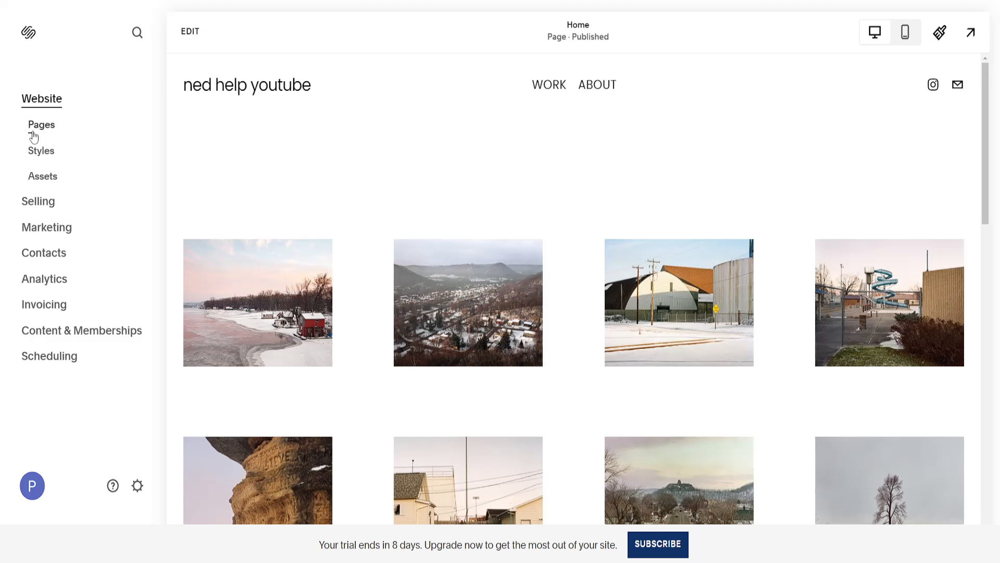
- Show the site's Pages panel listing WORK, ABOUT and the not-linked Home page
click(41, 124)
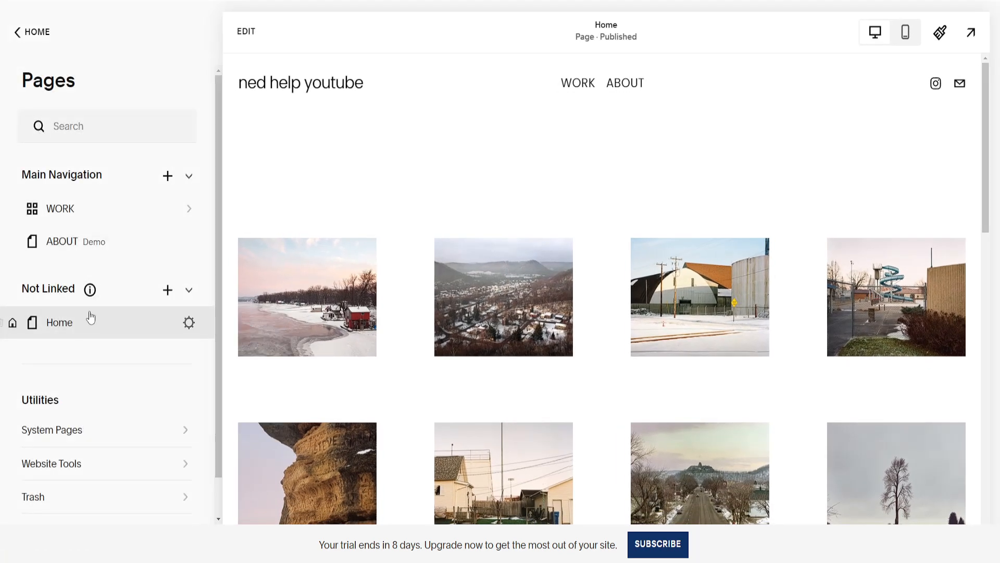
mouse_move(167, 290)
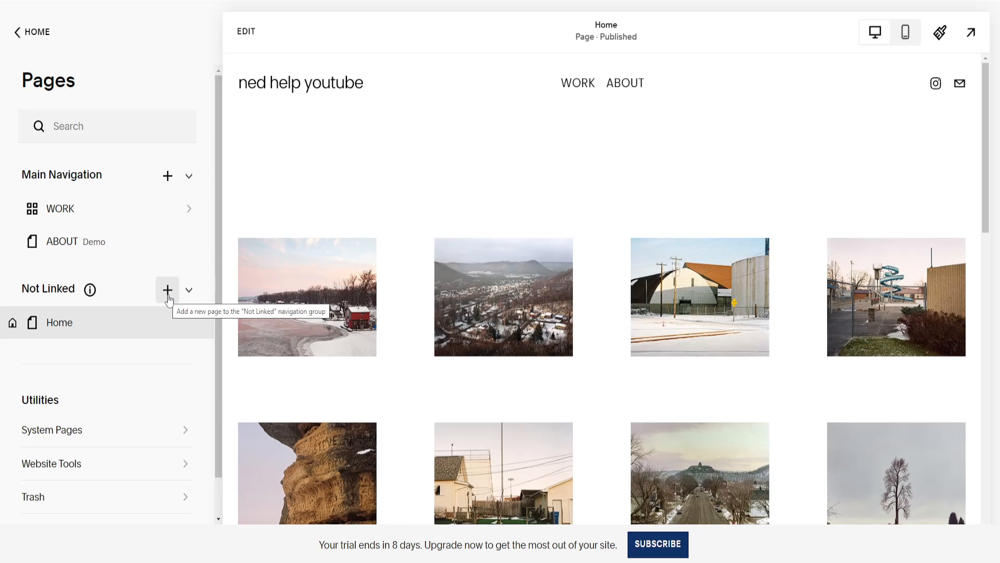
- Add a new Not Linked page from a Privacy Policy page layout
click(167, 289)
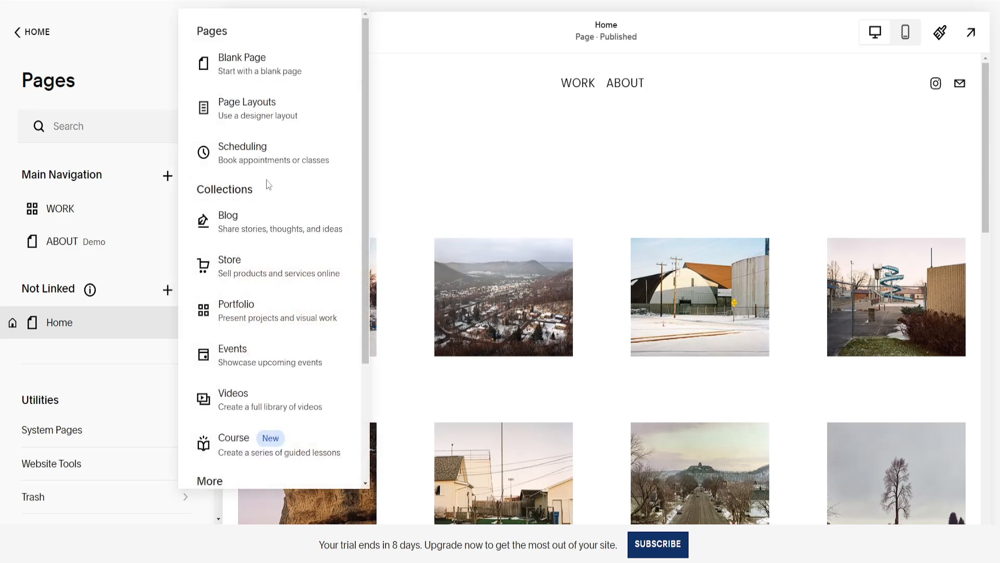
click(246, 108)
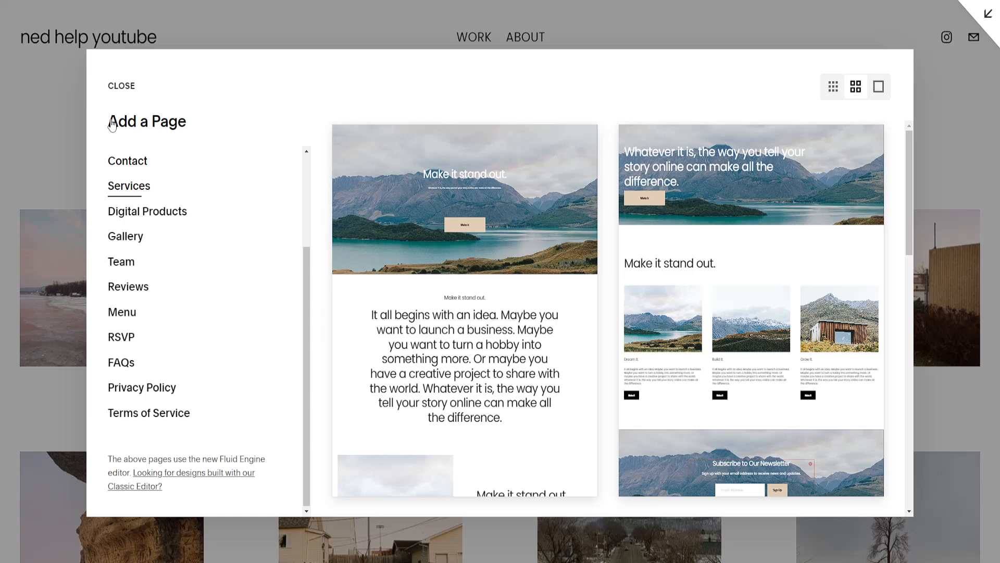
mouse_move(142, 388)
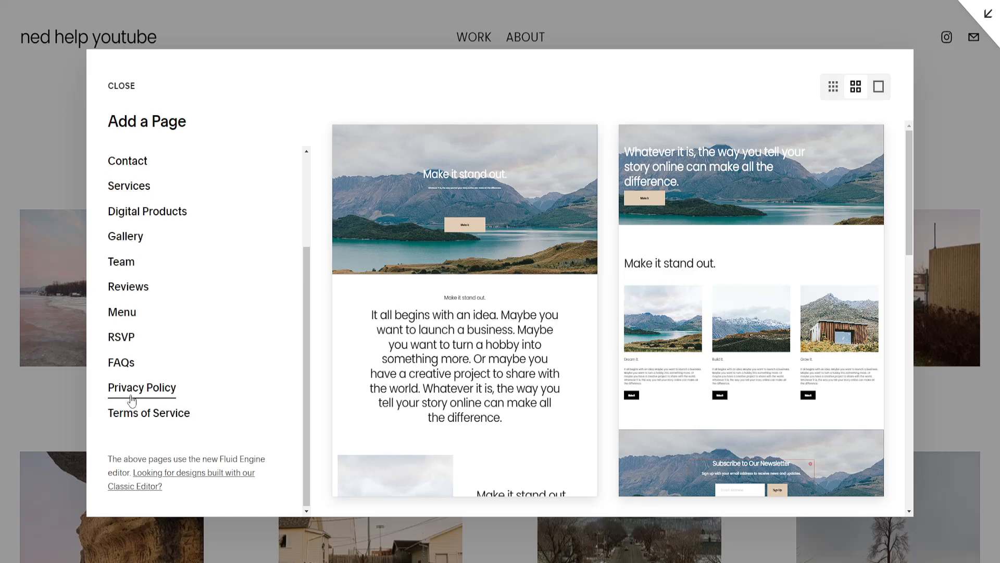
click(142, 387)
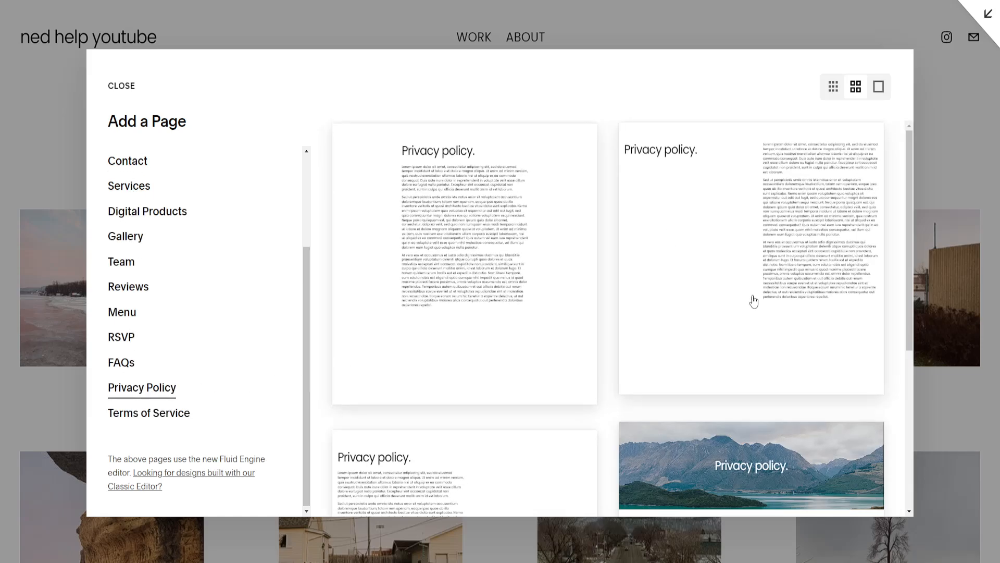
scroll(down, 3)
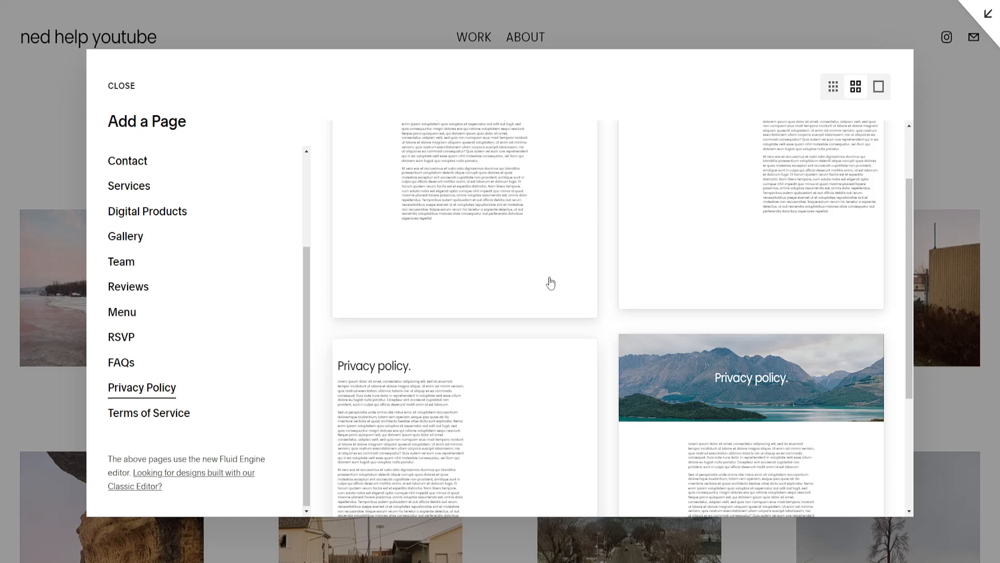
scroll(up, 3)
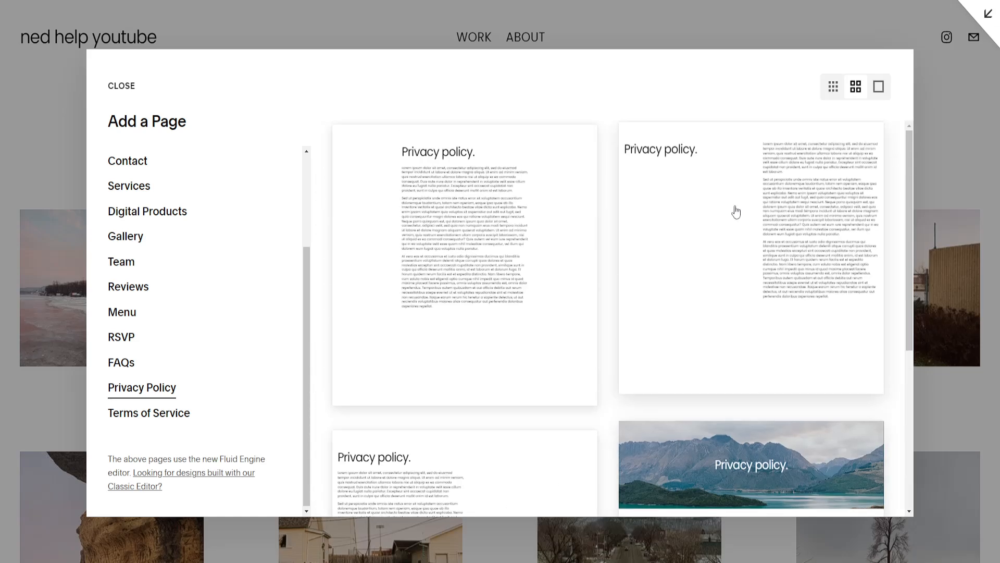
click(121, 86)
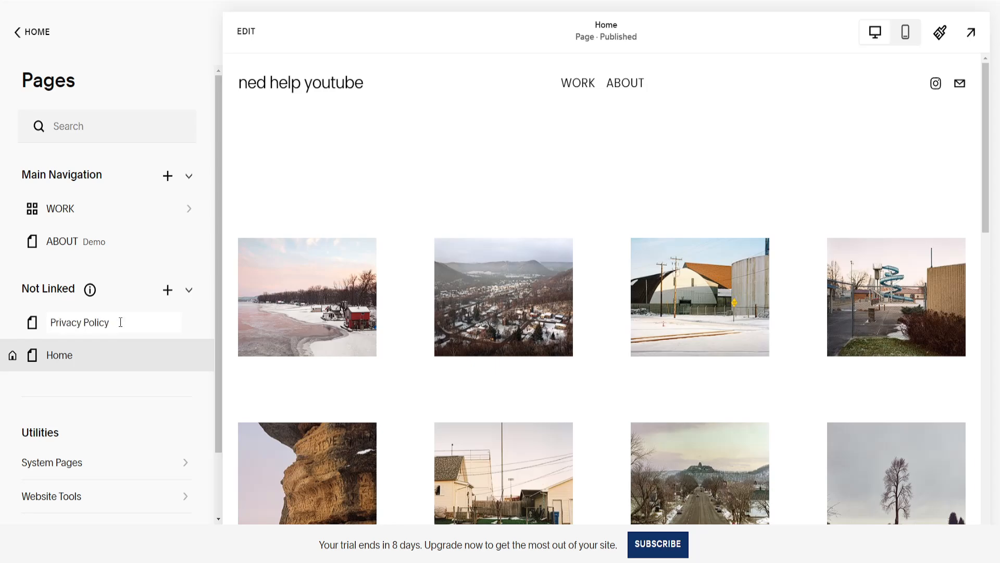
mouse_move(180, 311)
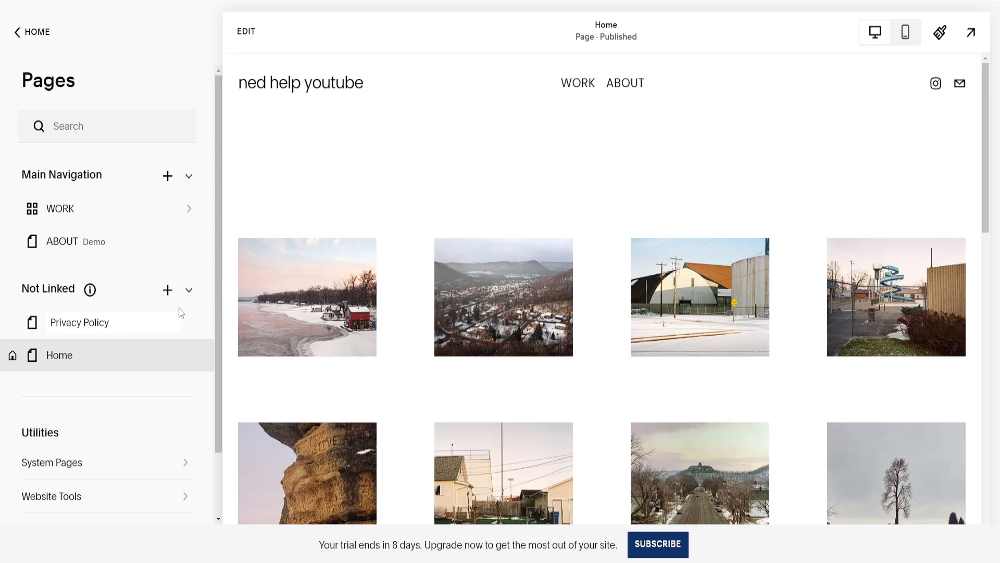
- Review the new Privacy Policy page's banner and placeholder text, then bring it into the editor
click(79, 322)
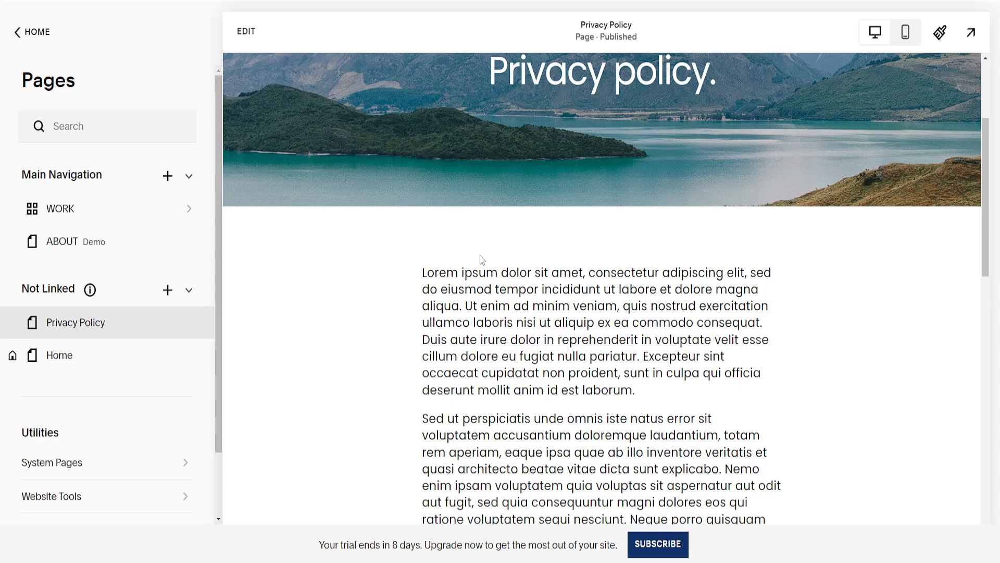
scroll(down, 3)
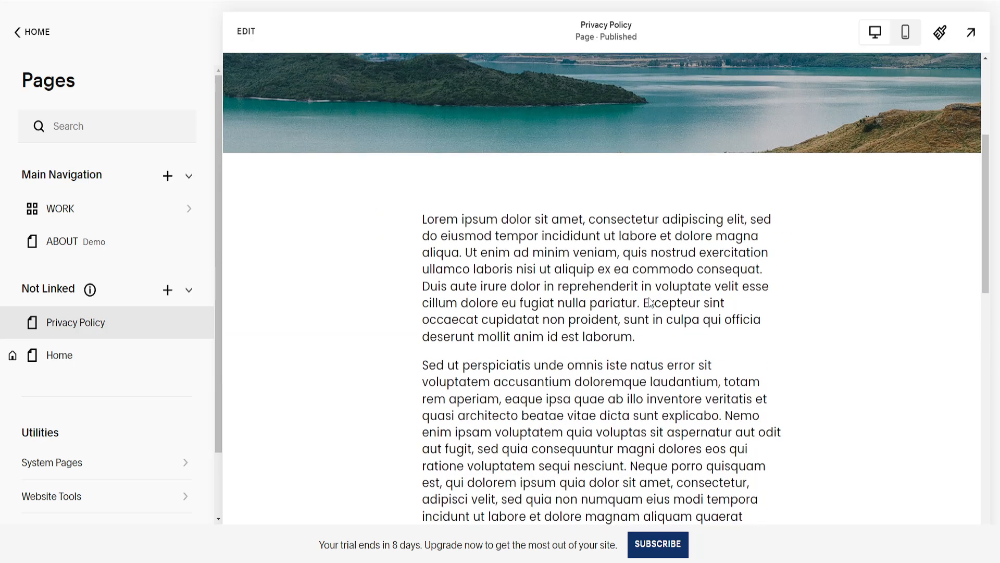
scroll(up, 3)
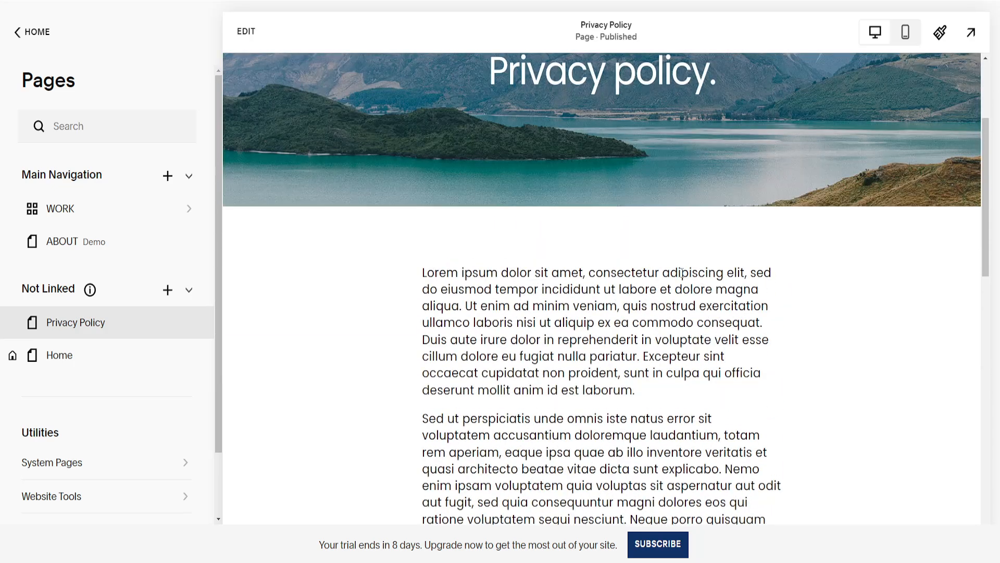
click(245, 31)
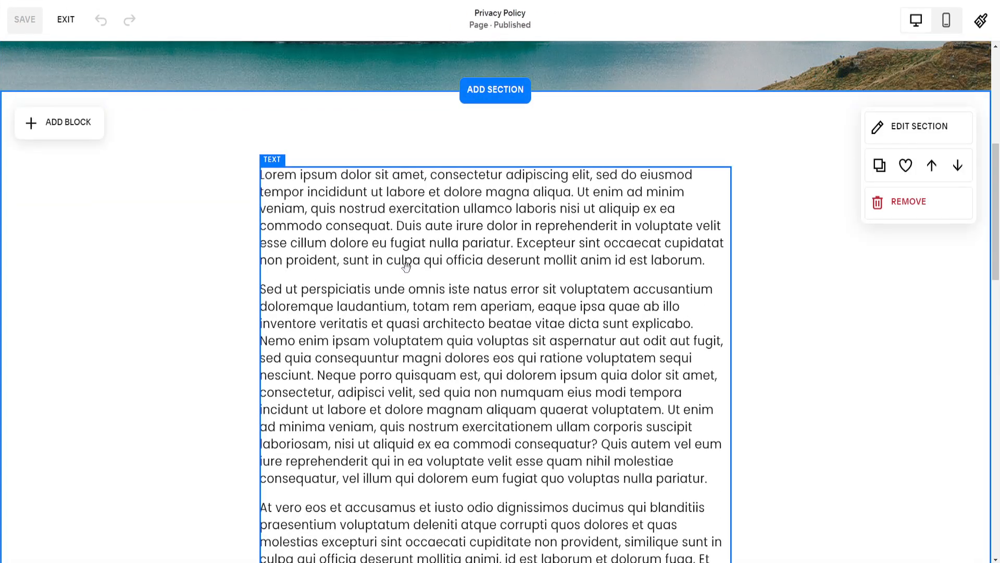
scroll(up, 3)
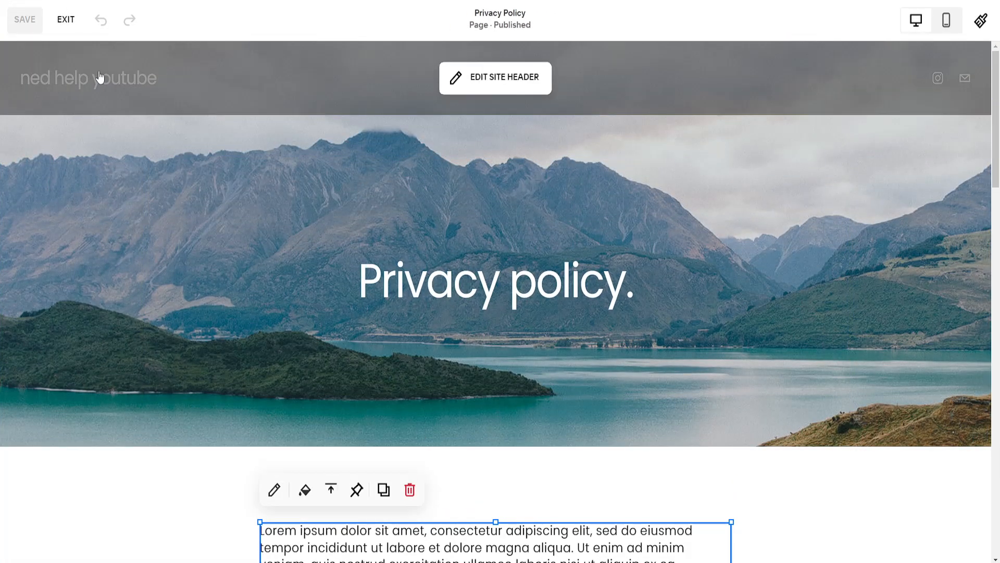
click(64, 19)
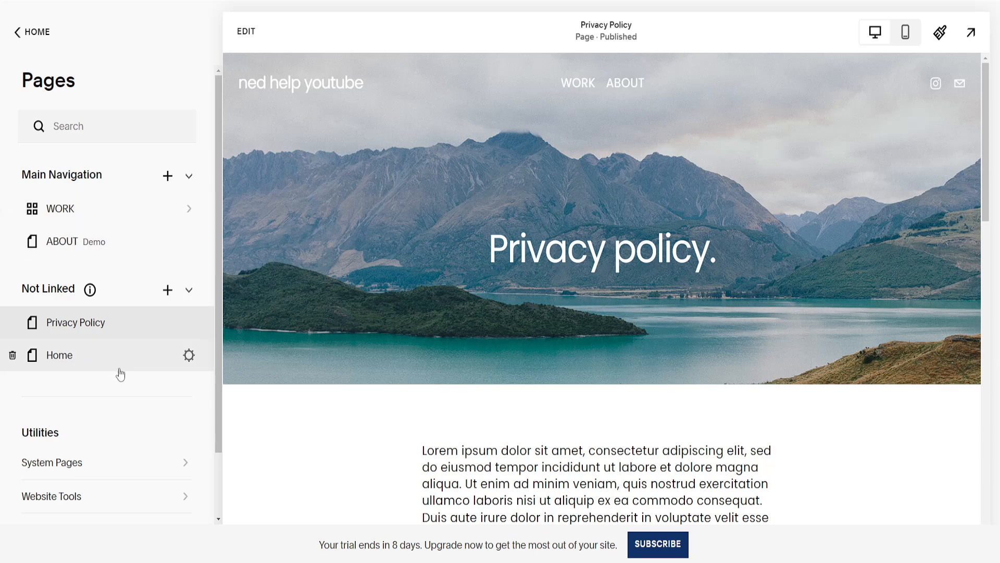
- Bring the Home page's global site footer with Keo branding into editing mode
click(59, 354)
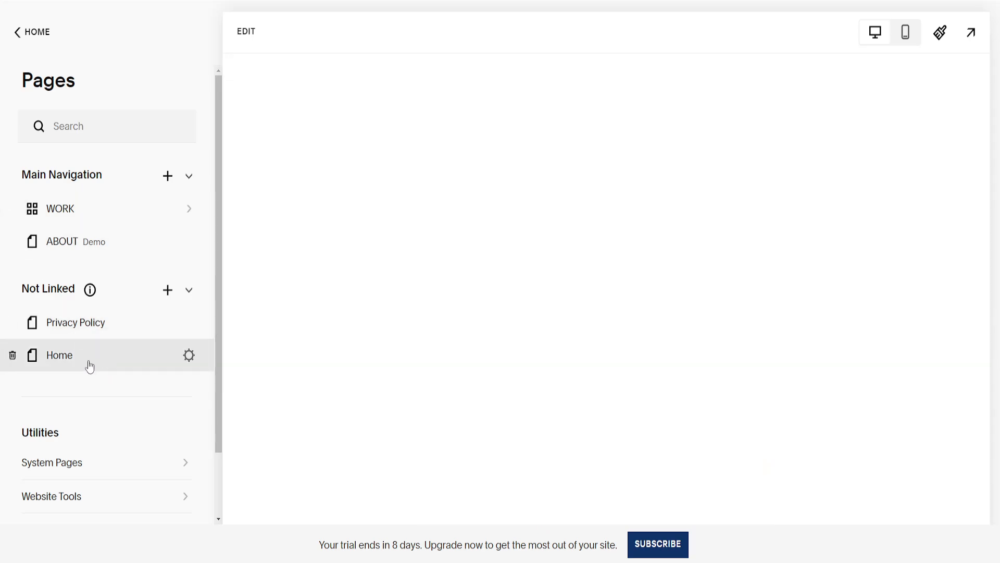
click(59, 355)
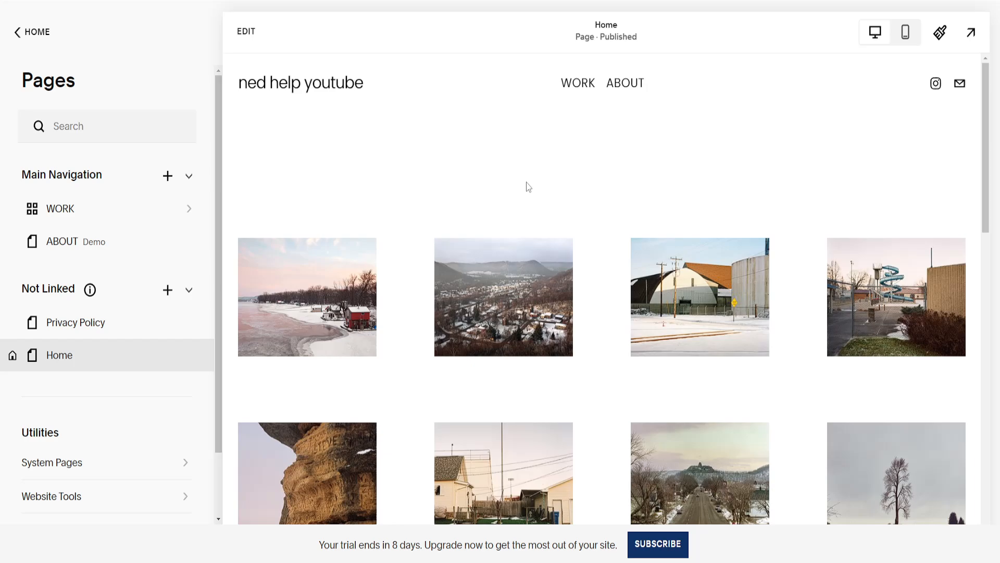
scroll(down, 3)
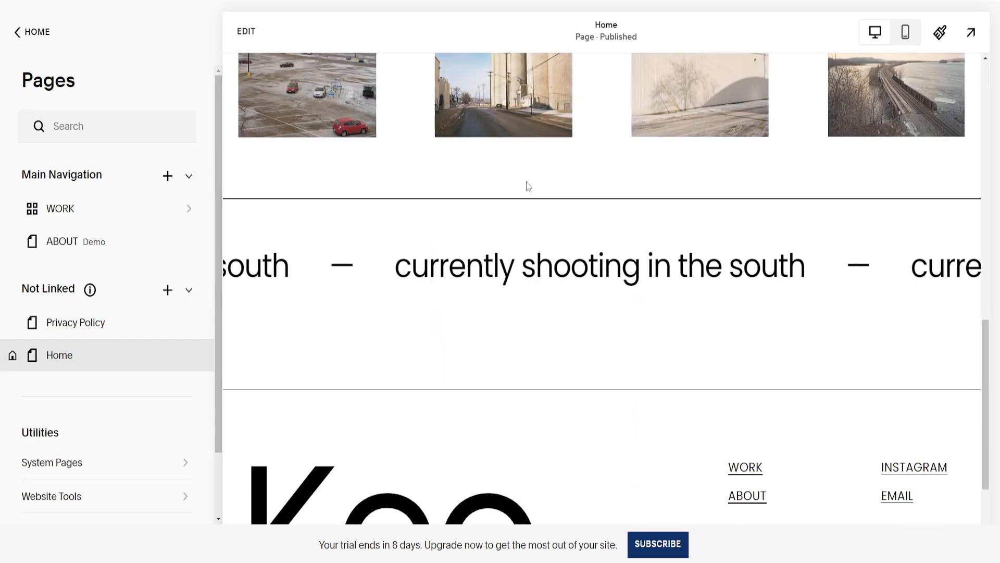
scroll(down, 3)
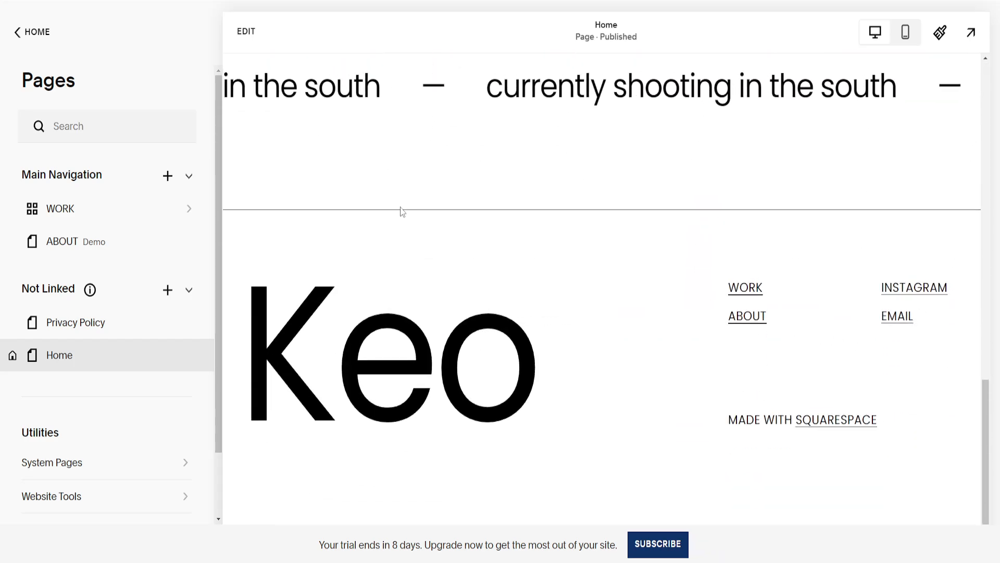
click(245, 31)
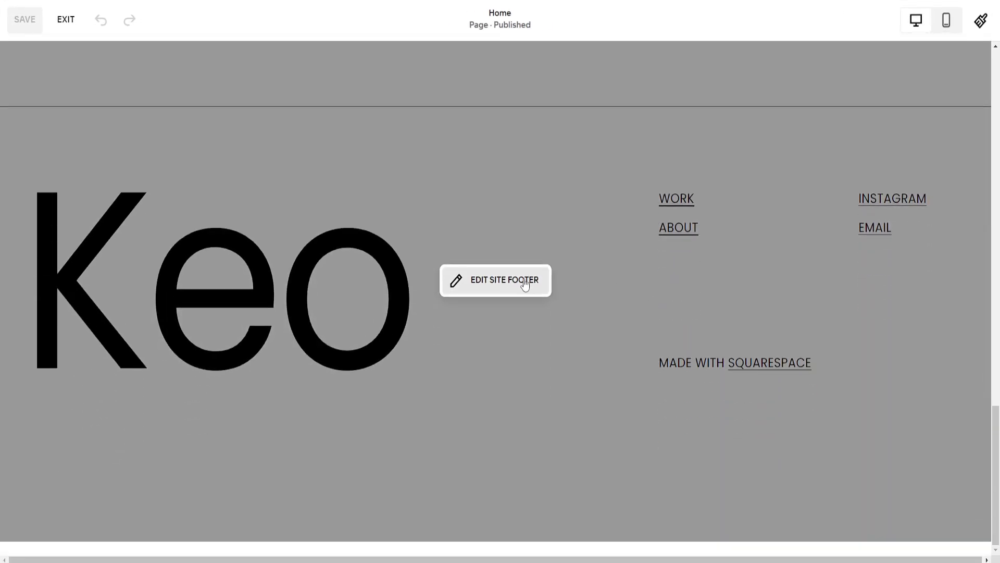
click(504, 279)
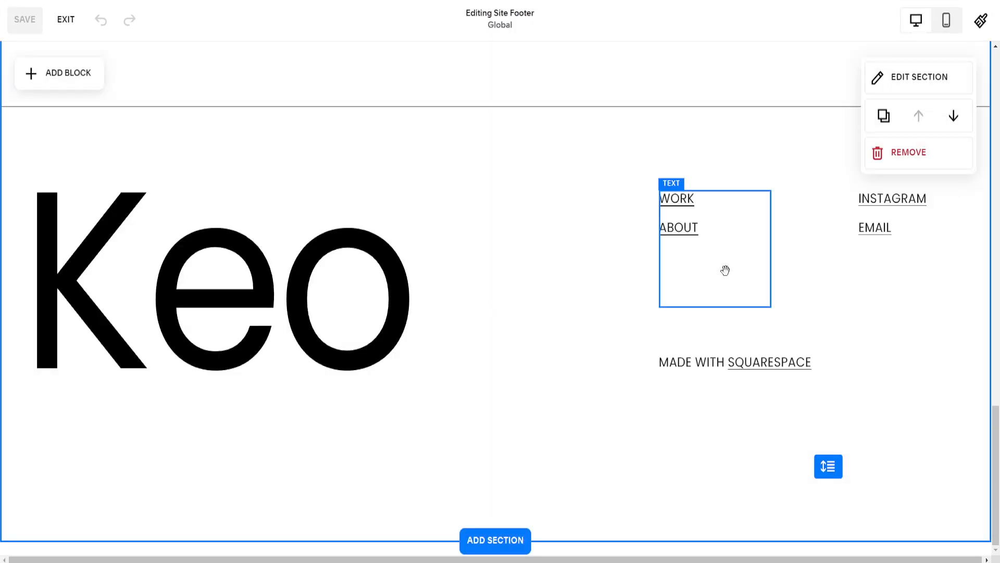
- Add a footer text block reading PRIVACY POLICY beneath the WORK and ABOUT links
click(59, 73)
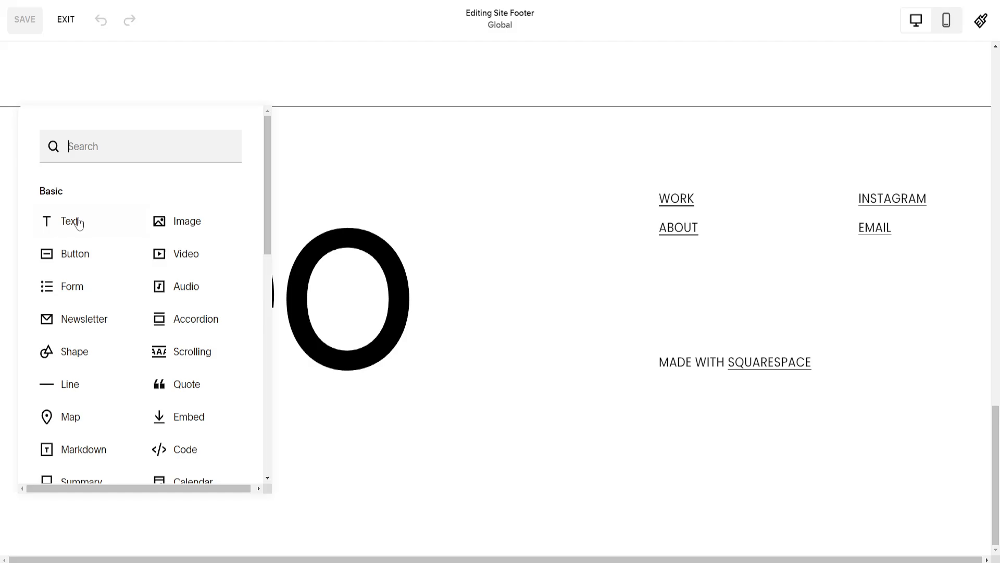
click(69, 220)
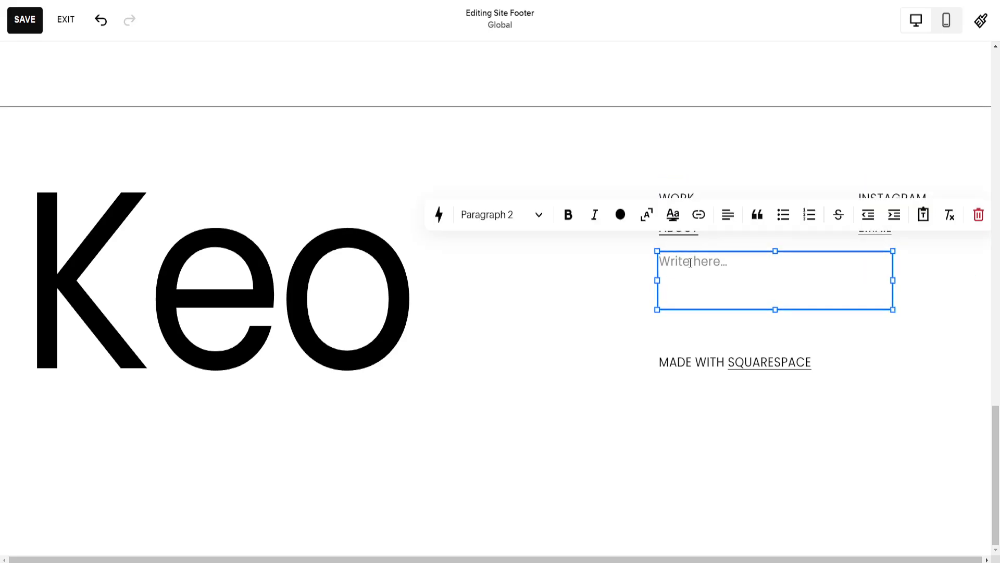
text(PRIVACY P)
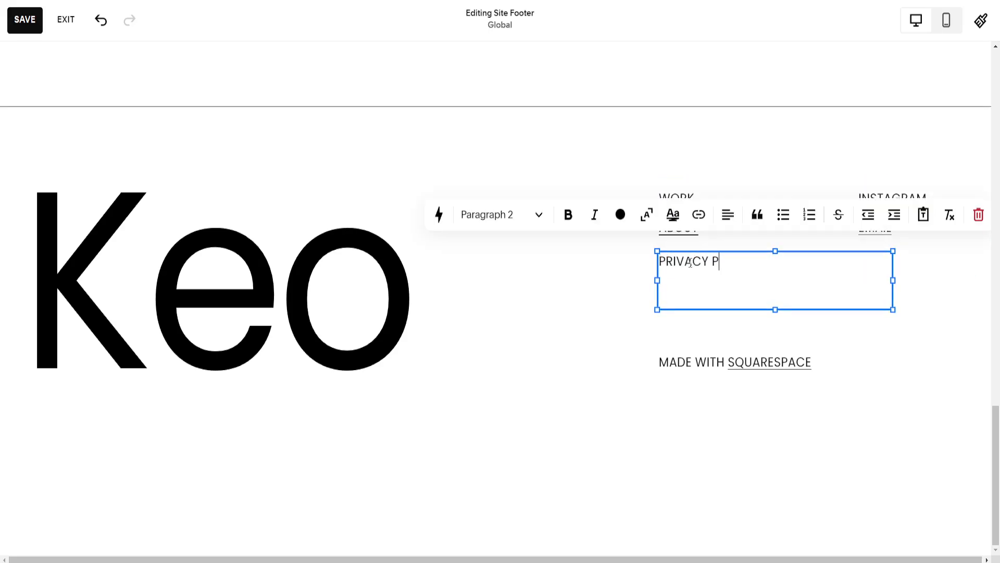
text(OLICY)
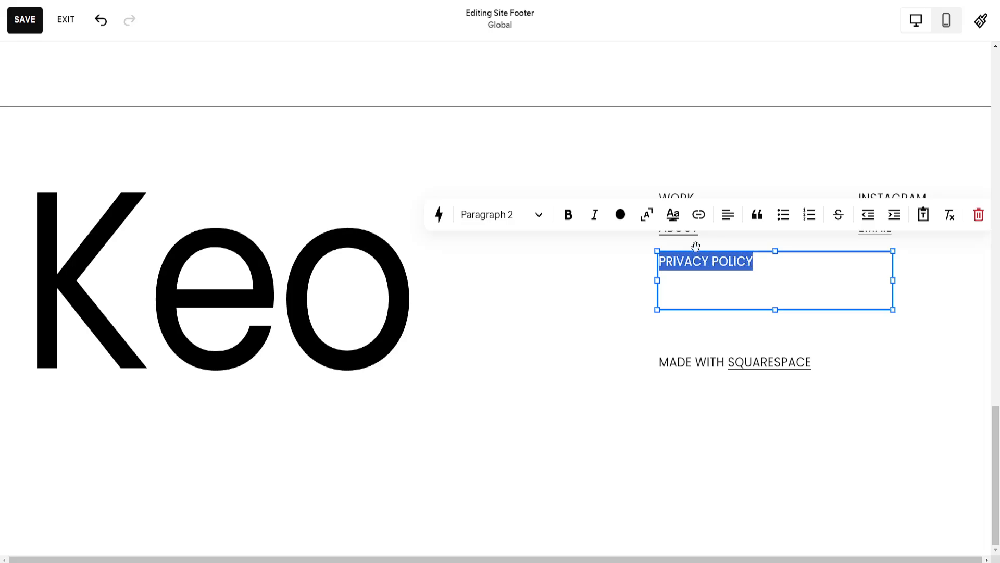
mouse_move(699, 215)
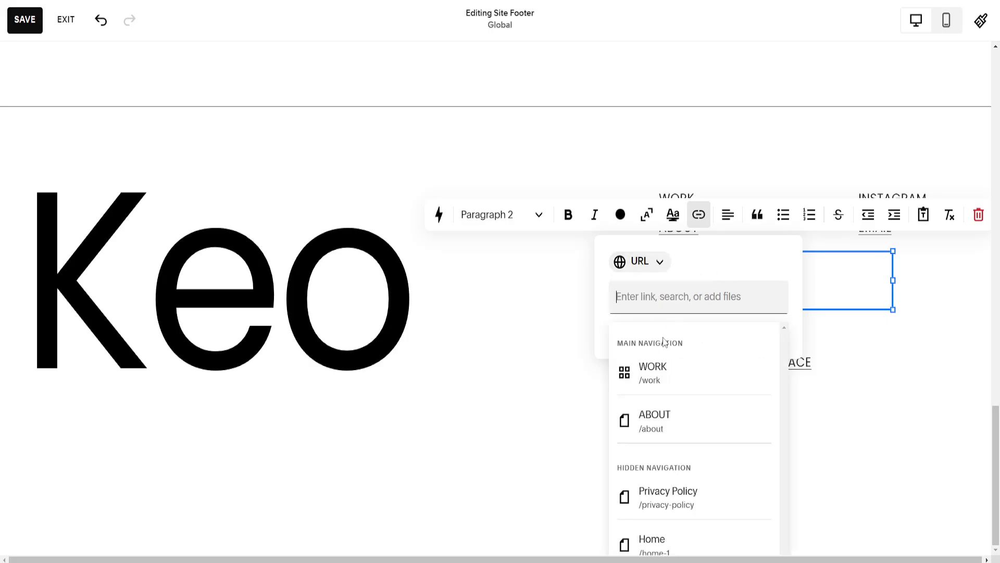
mouse_move(668, 496)
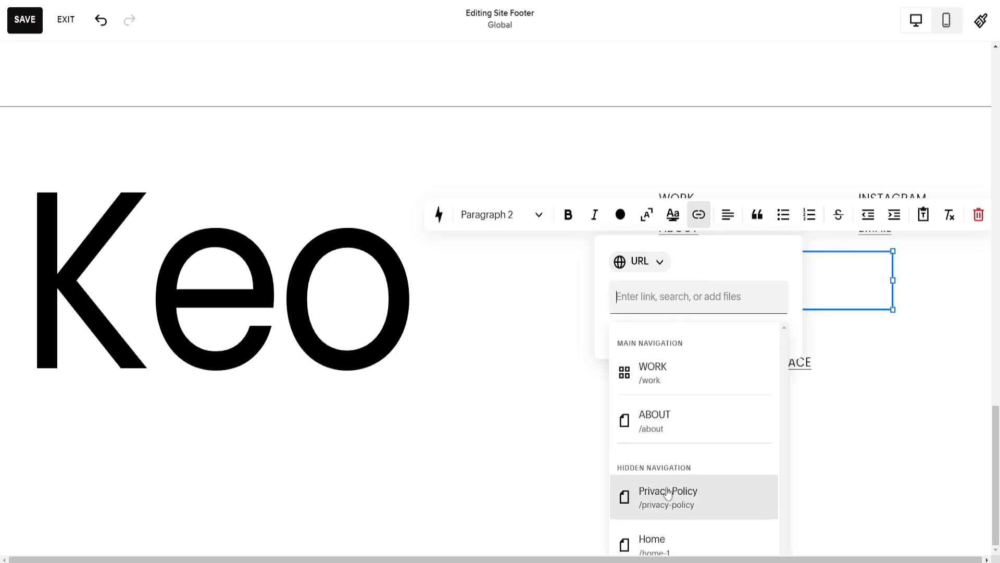
- Link the PRIVACY POLICY text to the Privacy Policy page under Hidden Navigation and save
click(668, 497)
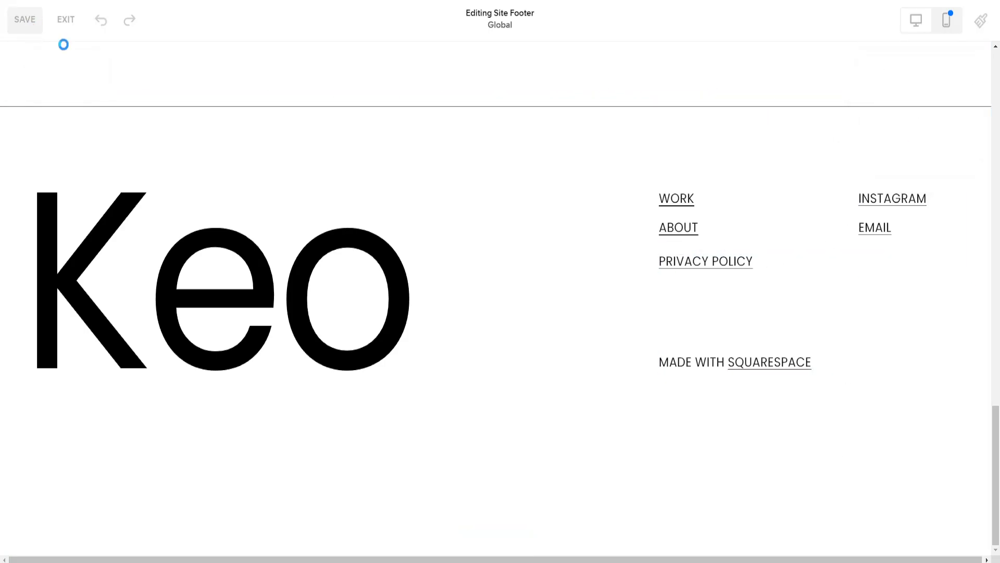
- Exit editing, preview the site and follow the footer PRIVACY POLICY link to its page
click(706, 261)
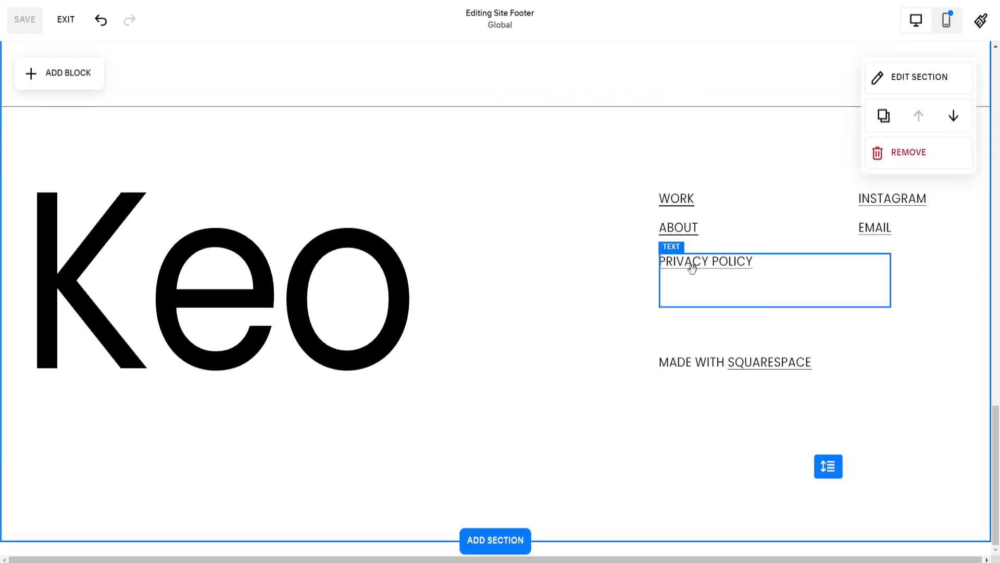
click(64, 18)
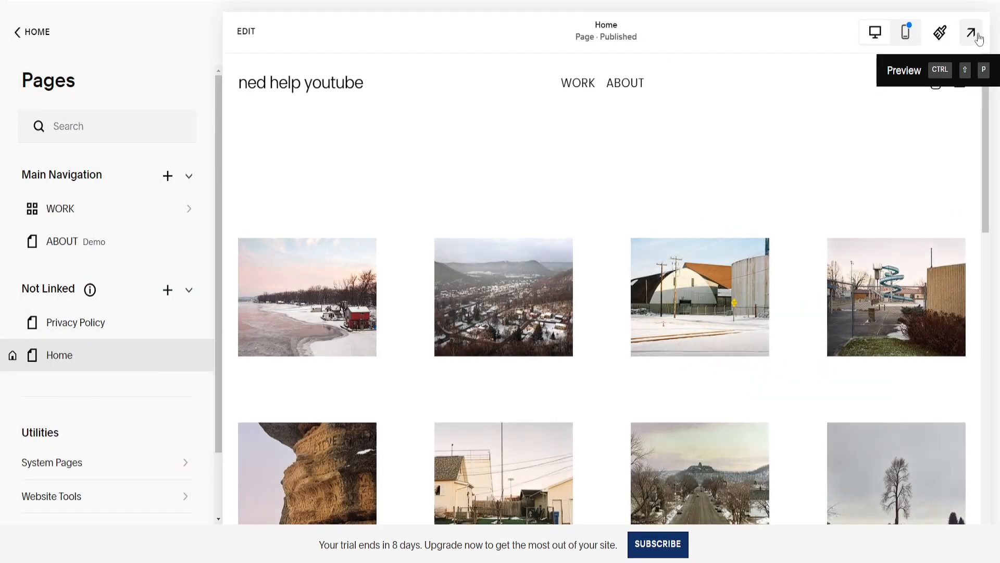
click(975, 33)
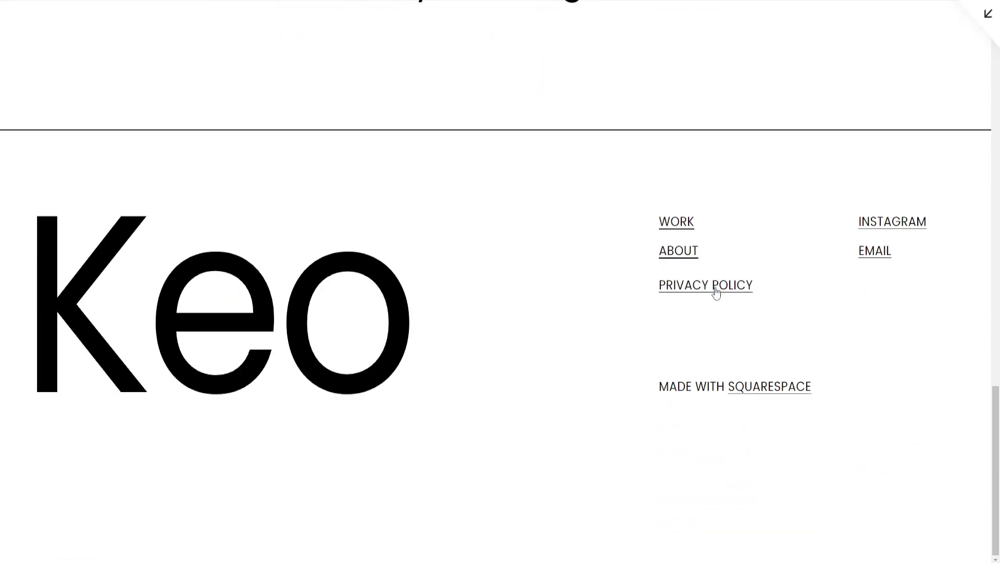
click(705, 284)
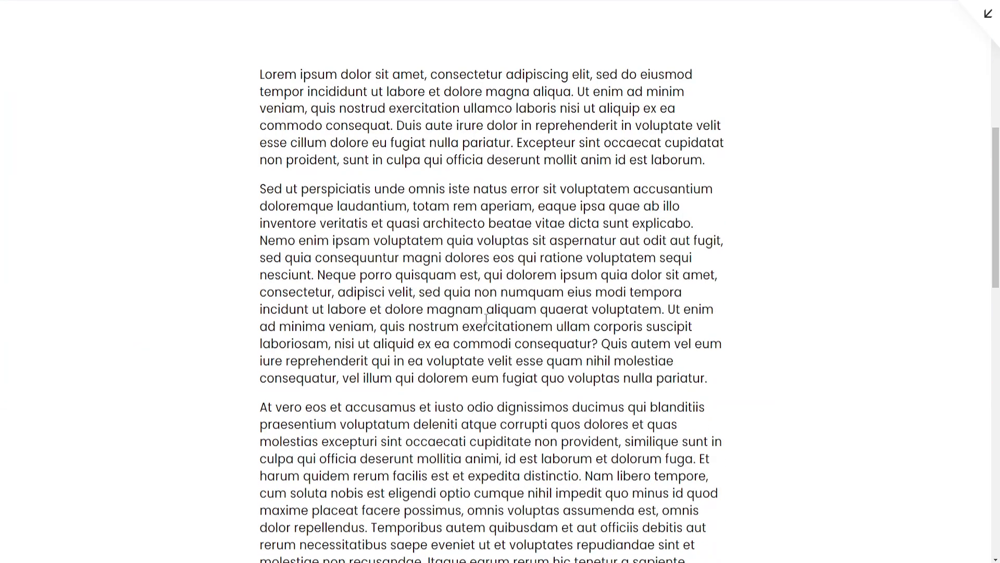
scroll(up, 3)
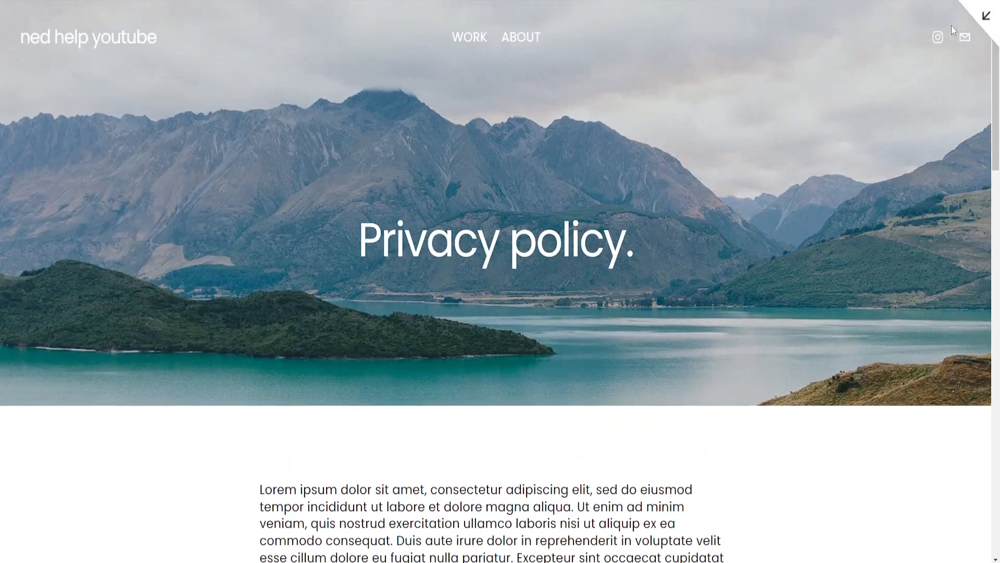
mouse_move(538, 228)
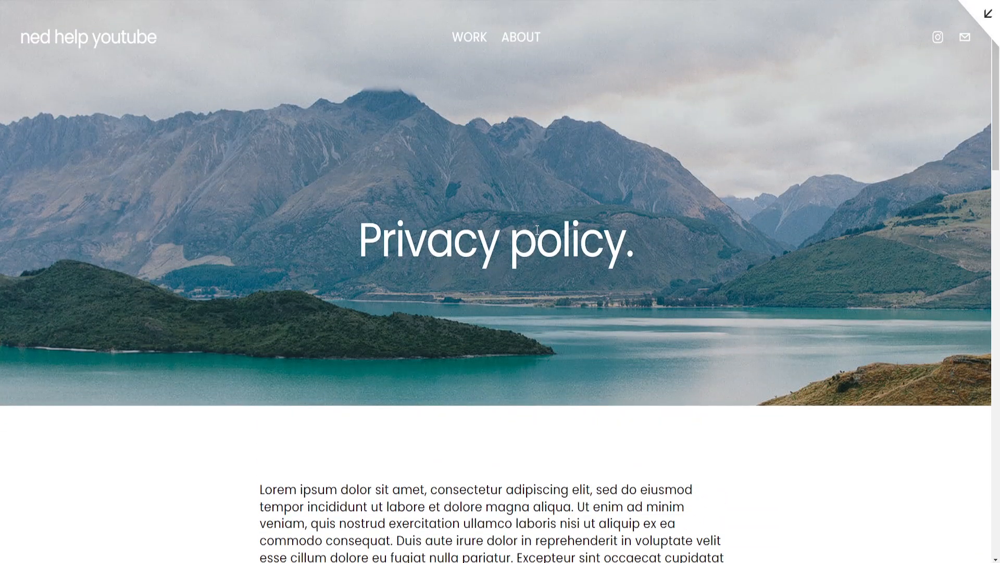